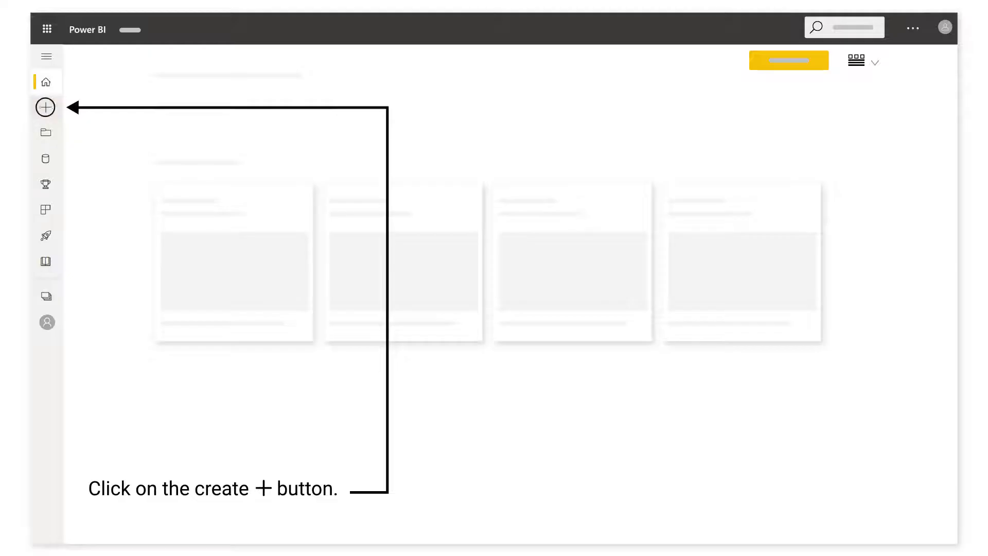
# Start new content from Create and choose to paste or manually enter data
pyautogui.click(44, 107)
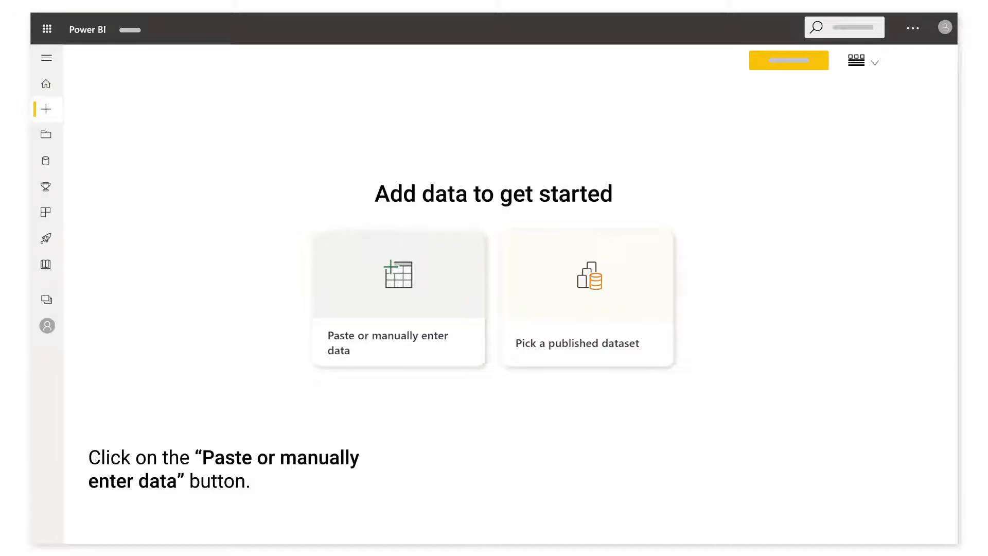
pyautogui.click(398, 298)
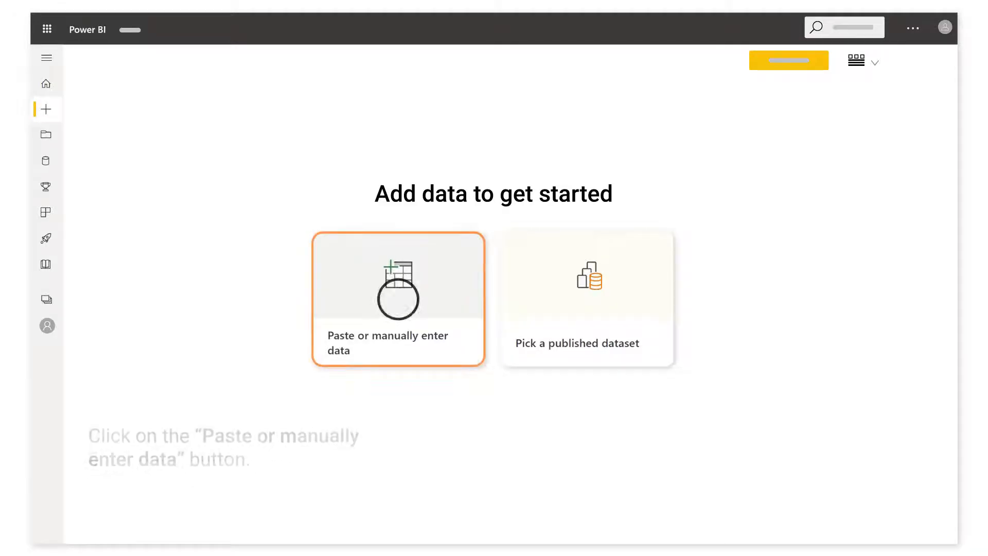
# Fill the Enter data grid with Device, Gender, Age Group and Count columns and their values
pyautogui.click(397, 300)
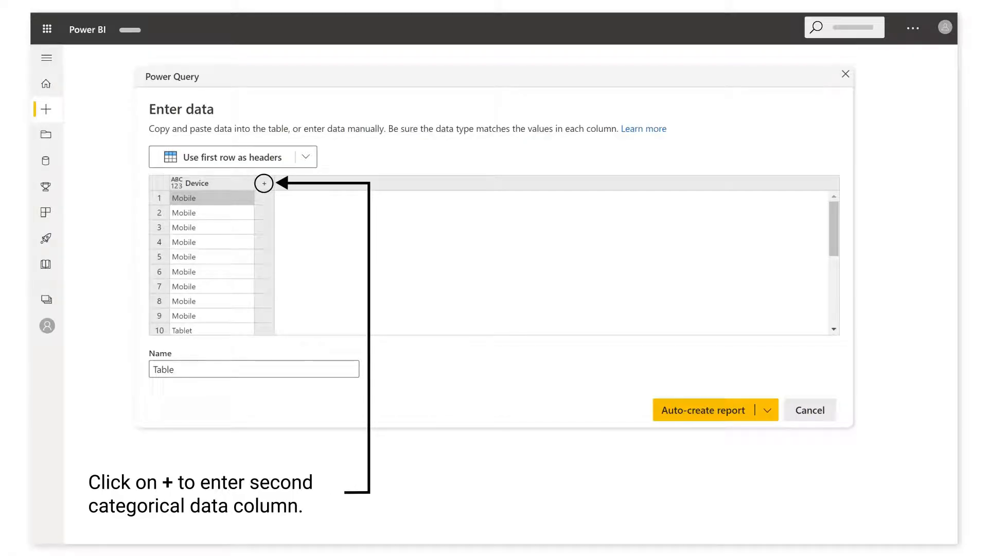
pyautogui.click(263, 183)
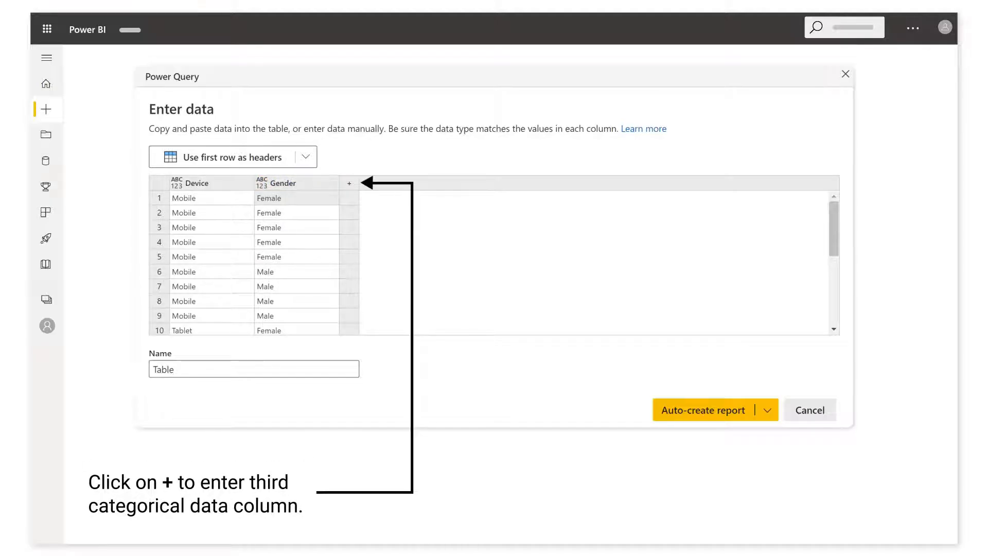
pyautogui.click(349, 183)
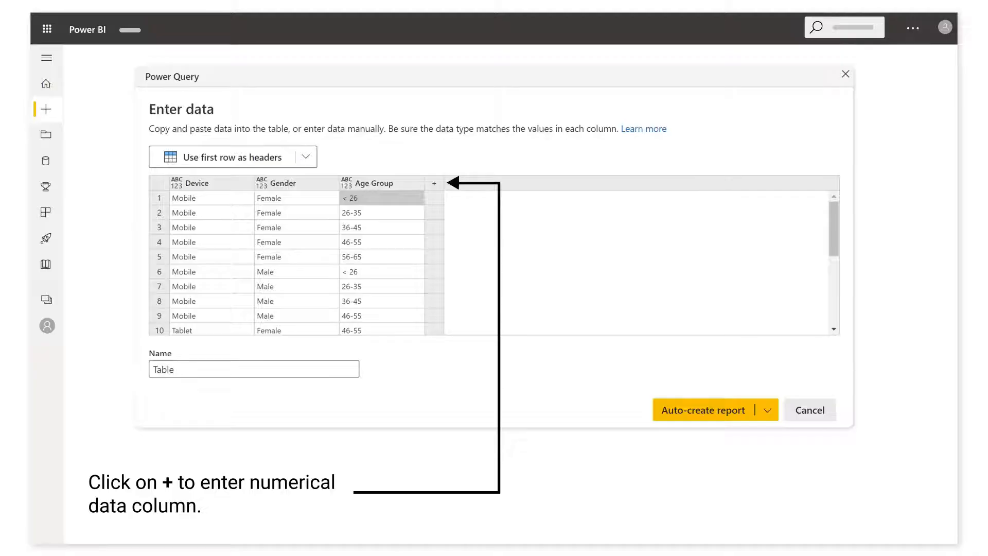
pyautogui.click(433, 183)
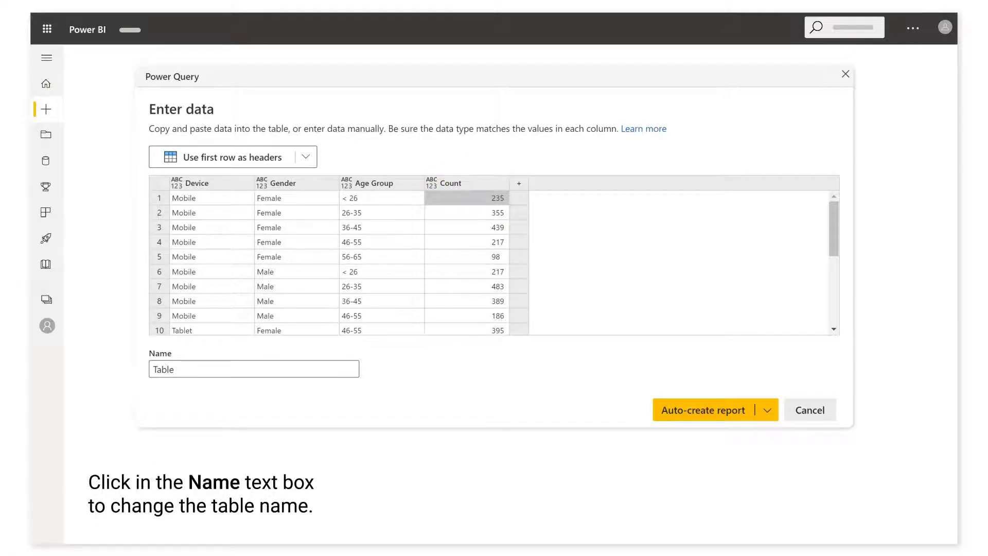
# Name the table 'Website Visitors' Demographics' and create a blank report from it
pyautogui.click(253, 369)
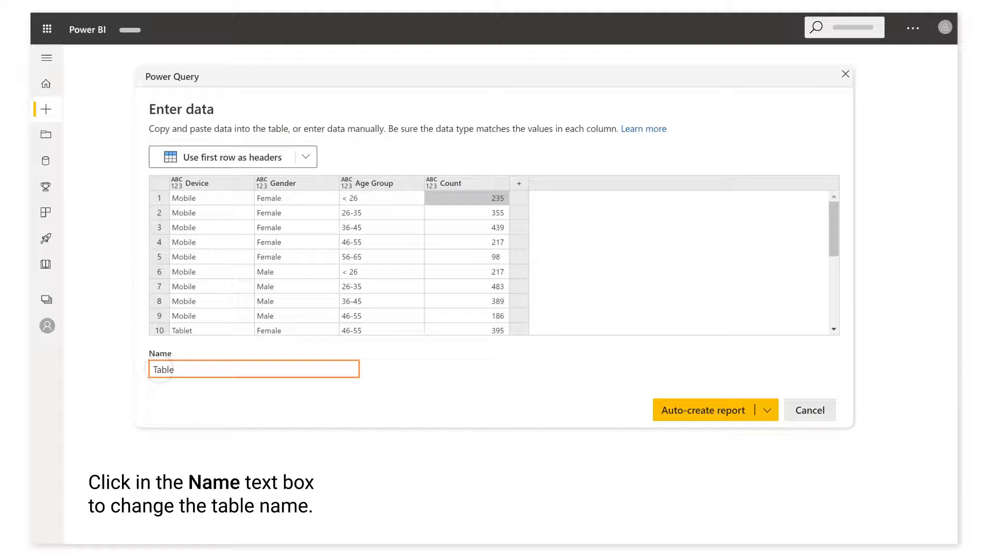
pyautogui.write("Website Visitors' Demographics")
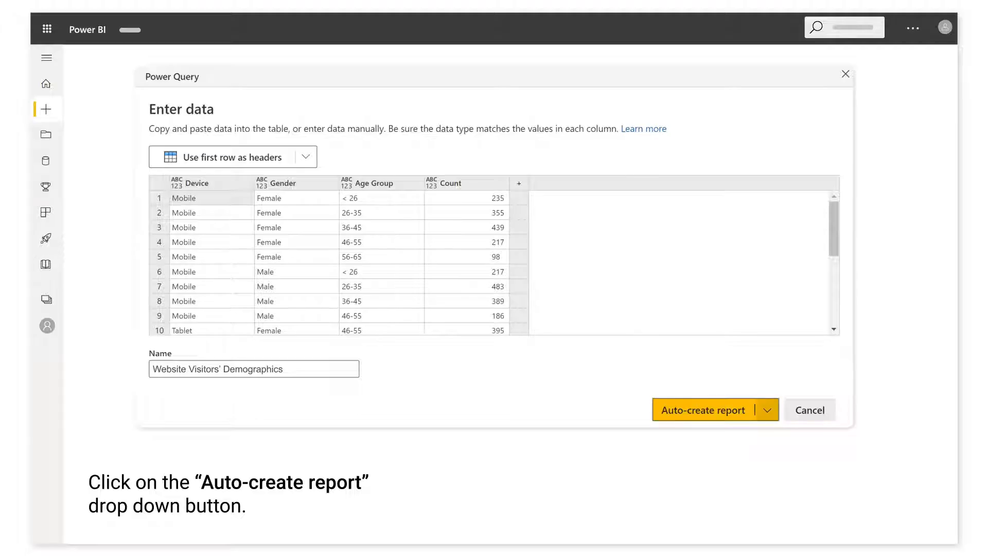
pyautogui.click(767, 409)
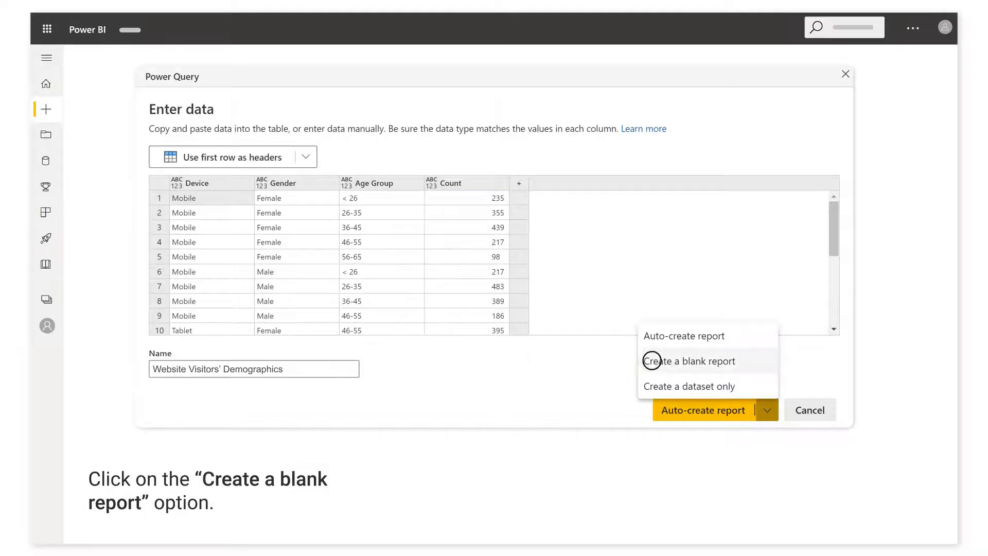
pyautogui.click(689, 360)
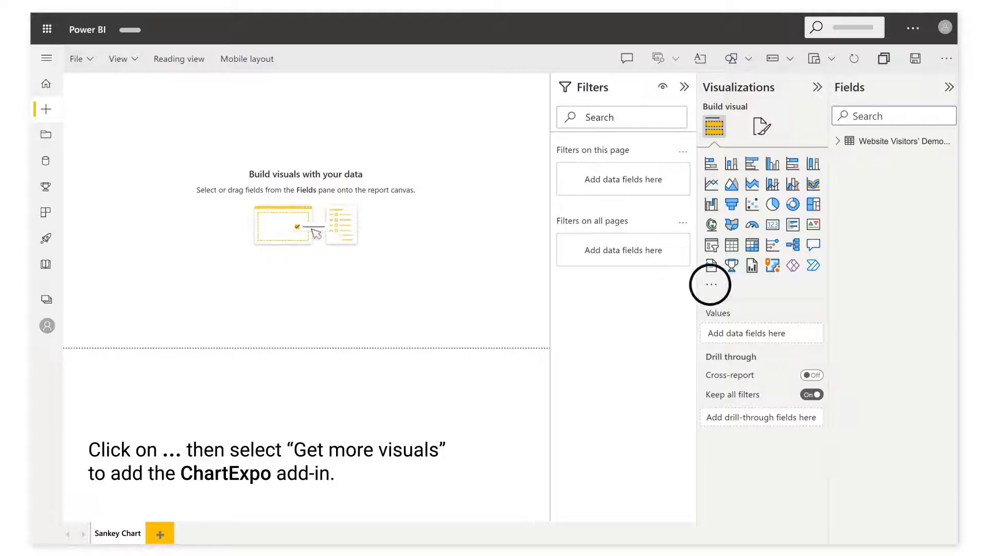
# Find ChartExpo's Sankey Diagram in Get more visuals and add it to the report's visuals
pyautogui.click(709, 284)
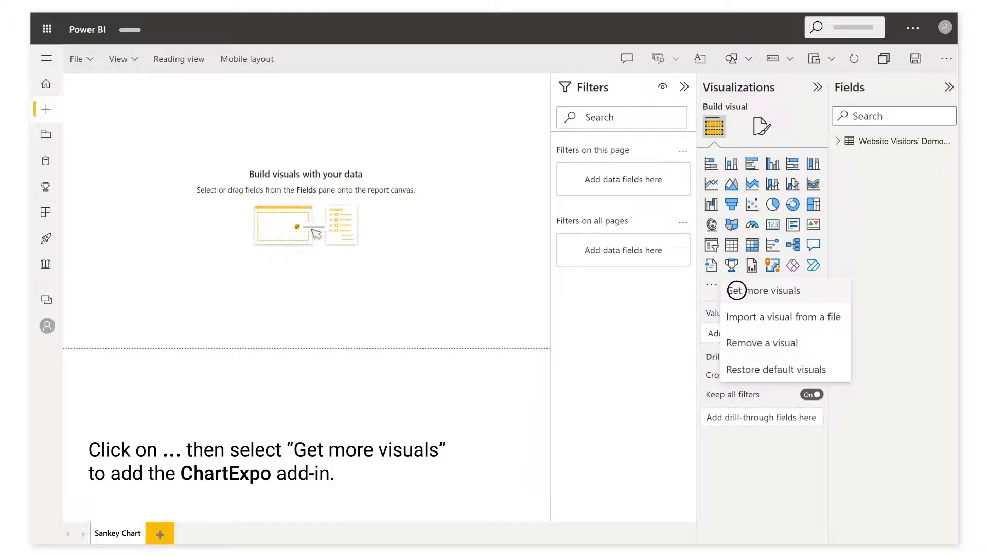
pyautogui.click(763, 290)
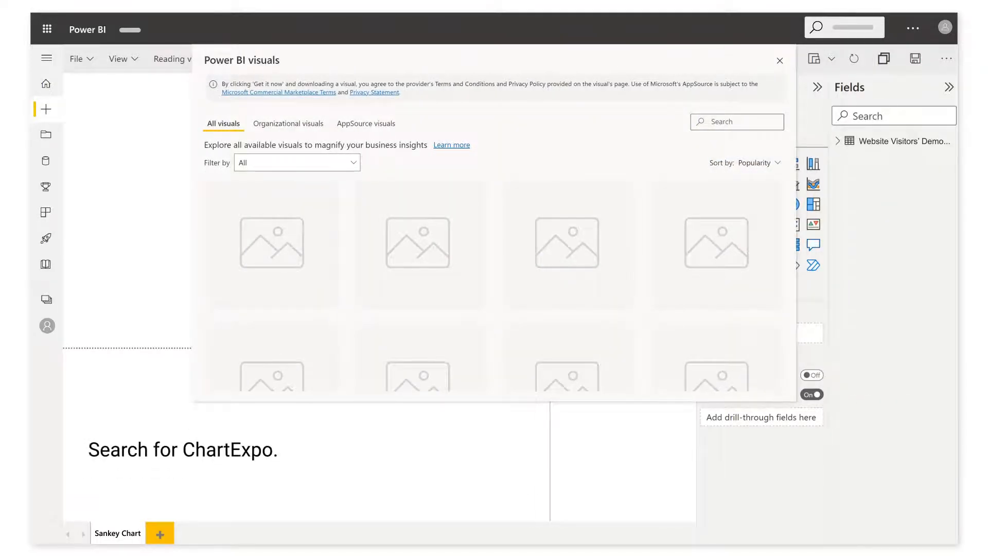
pyautogui.moveTo(712, 123)
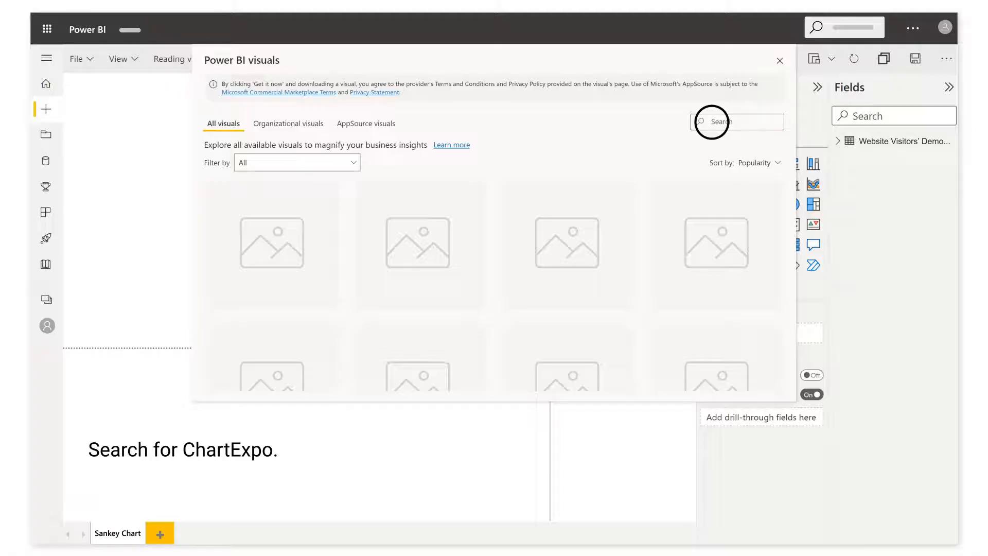
pyautogui.write('ChartExpo')
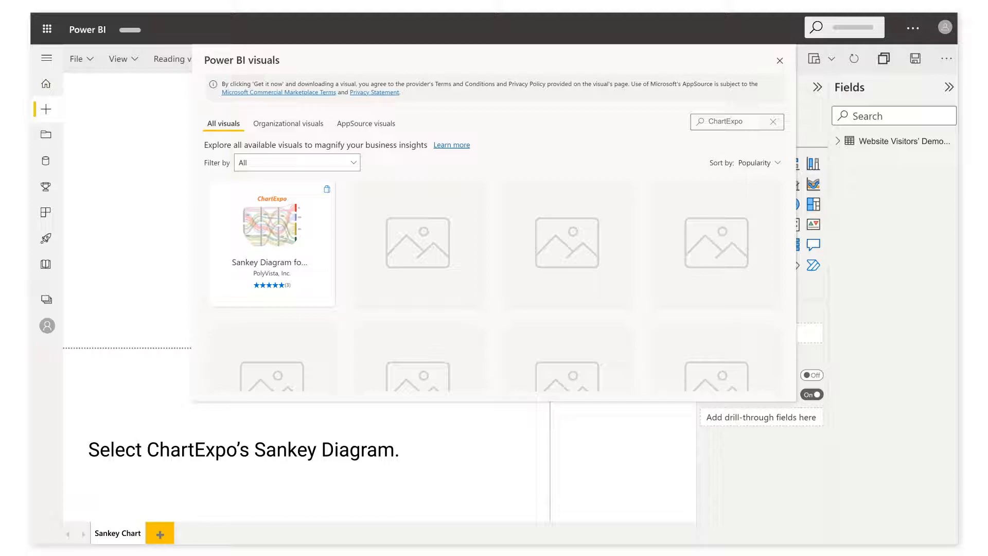
pyautogui.click(271, 227)
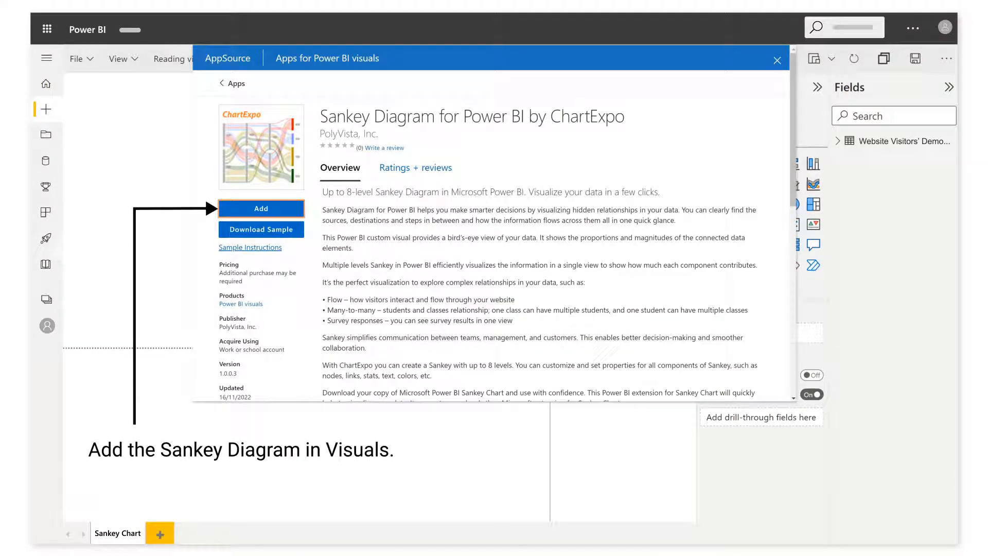
pyautogui.click(260, 209)
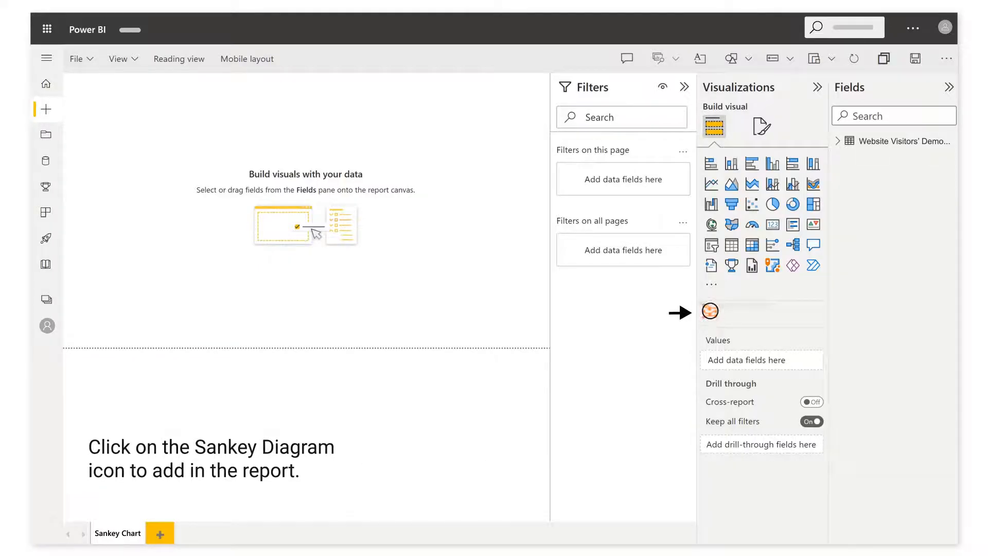
# Place a Sankey Diagram using Device and Gender as levels and Count as the measure
pyautogui.click(710, 311)
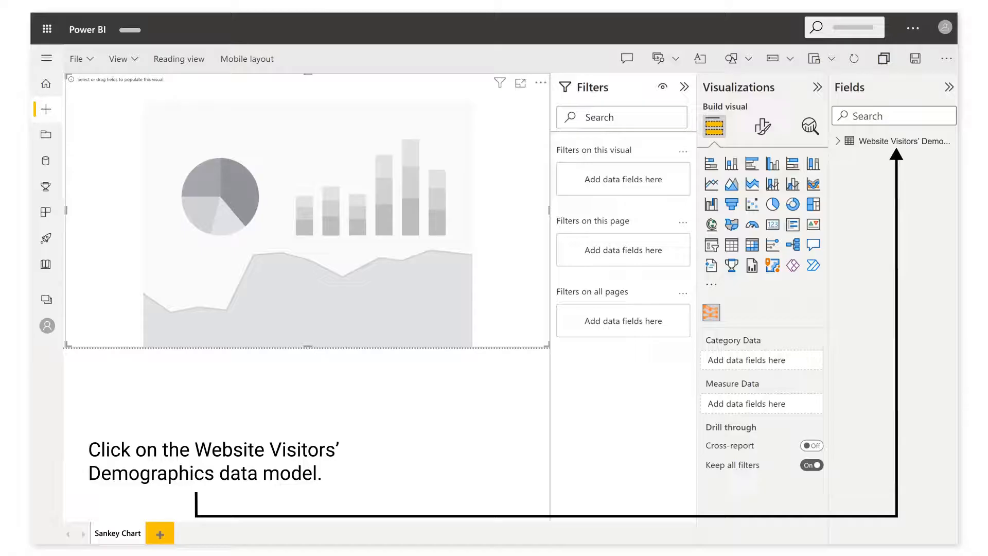
pyautogui.click(903, 141)
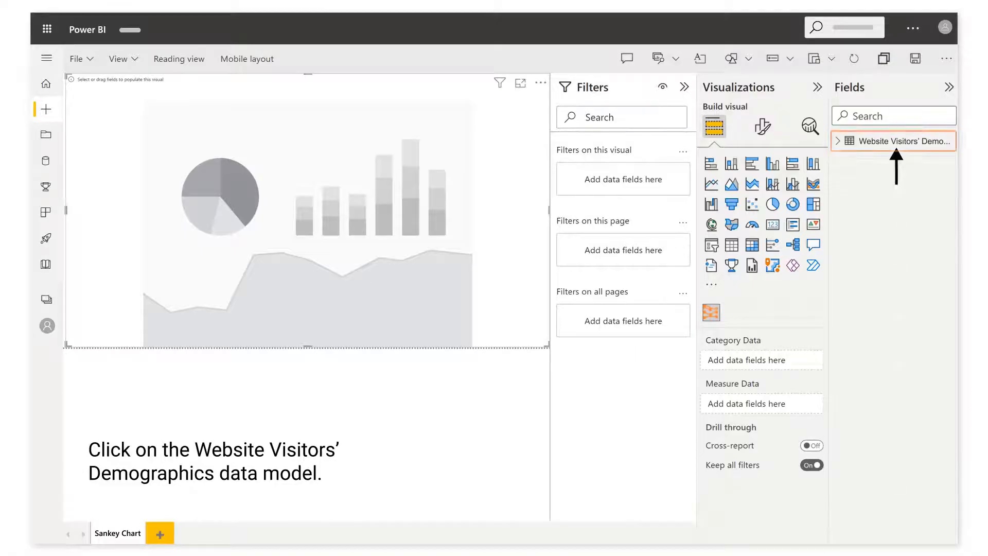
pyautogui.click(852, 141)
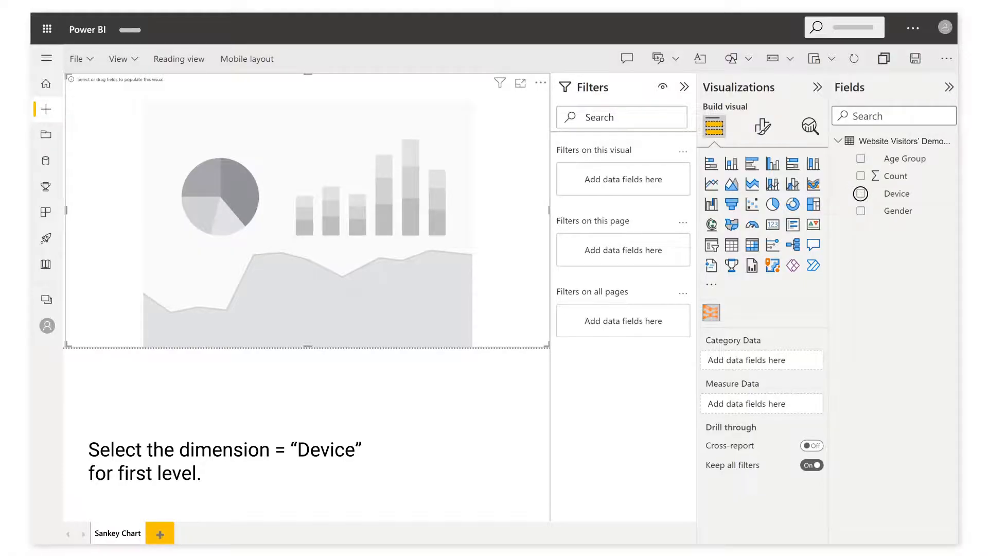
pyautogui.click(860, 193)
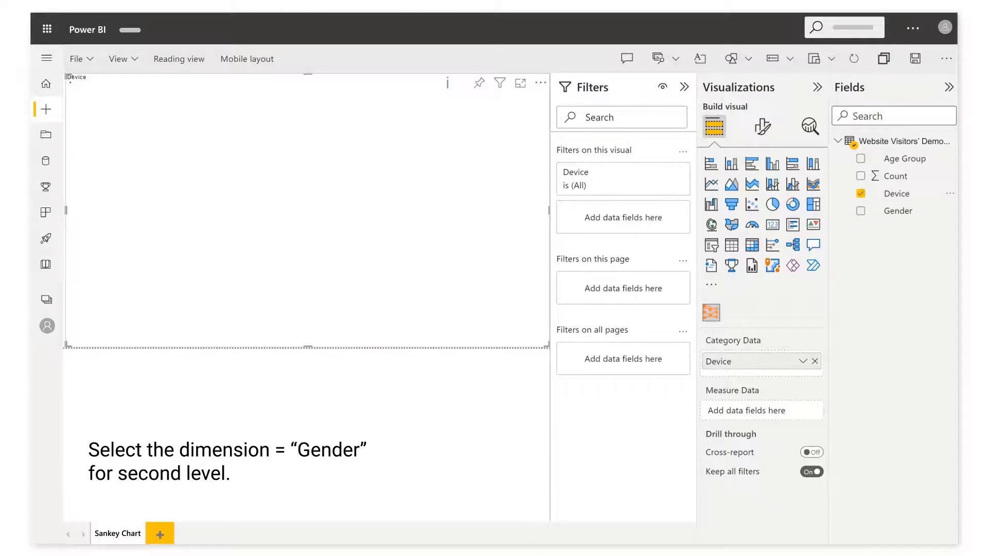
pyautogui.click(860, 210)
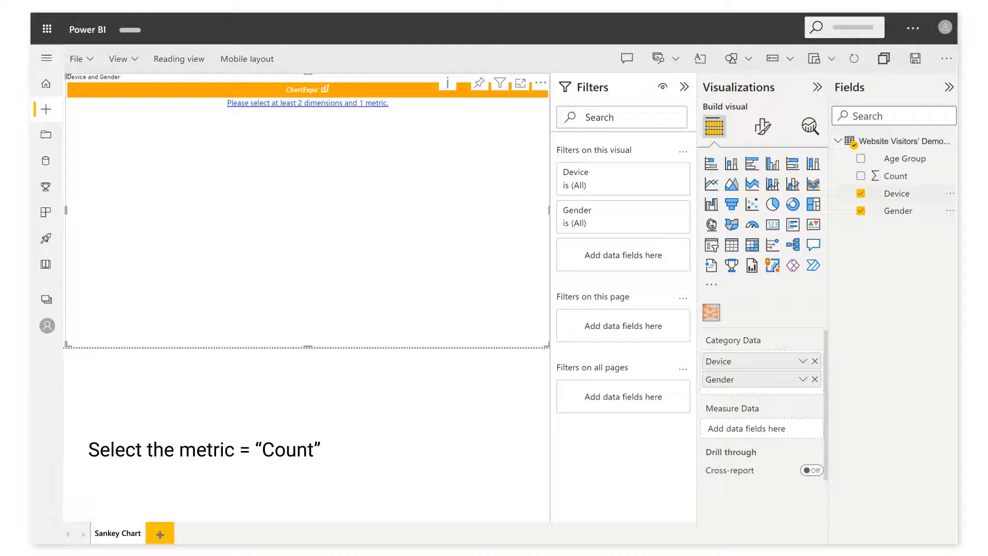
pyautogui.click(893, 176)
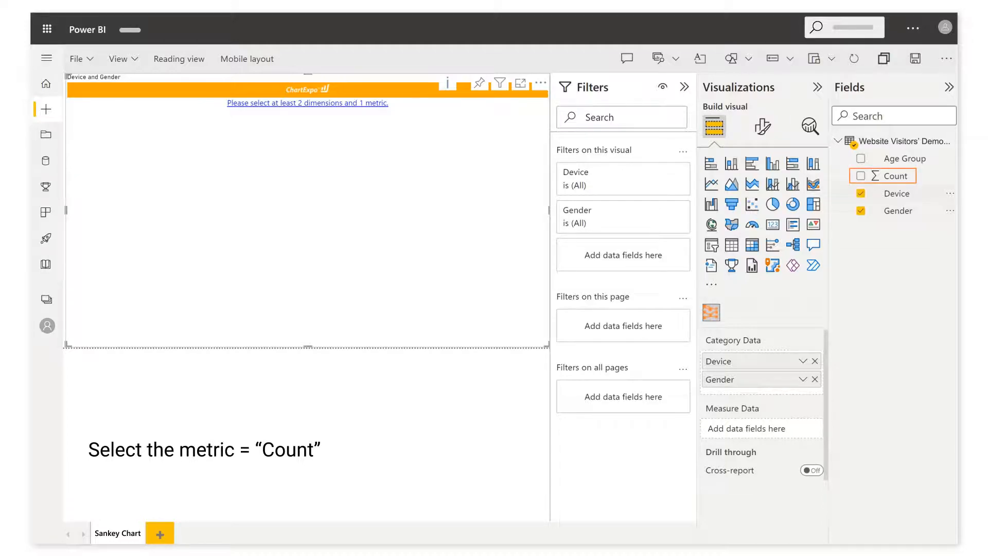
pyautogui.click(860, 176)
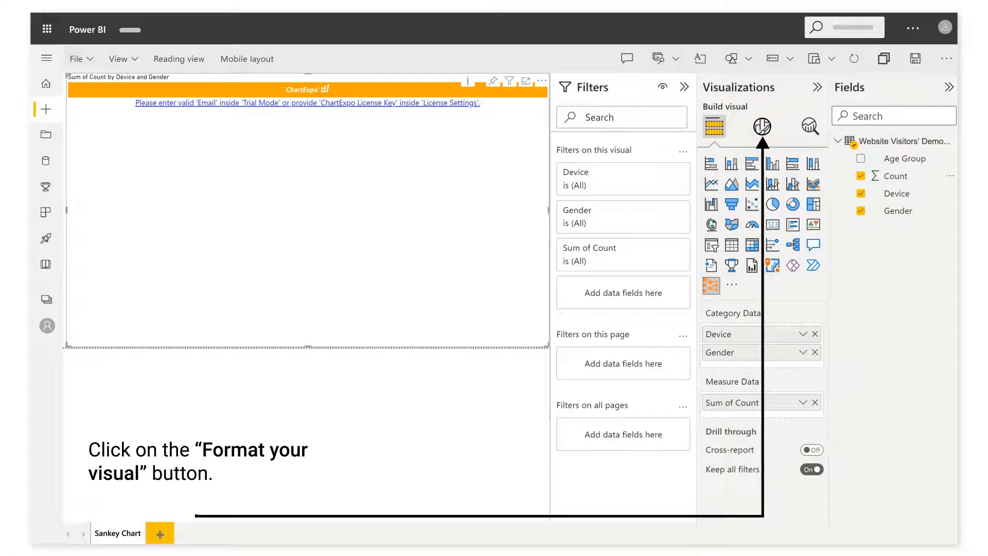
# Enable ChartExpo Trial Mode so the watermarked Sankey renders, then follow the Buy now link
pyautogui.click(762, 125)
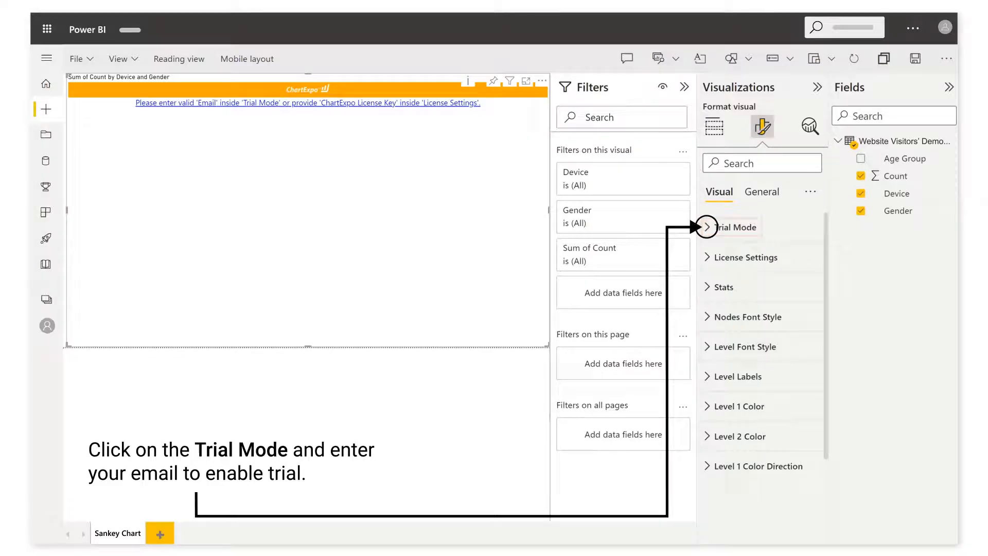
pyautogui.click(708, 226)
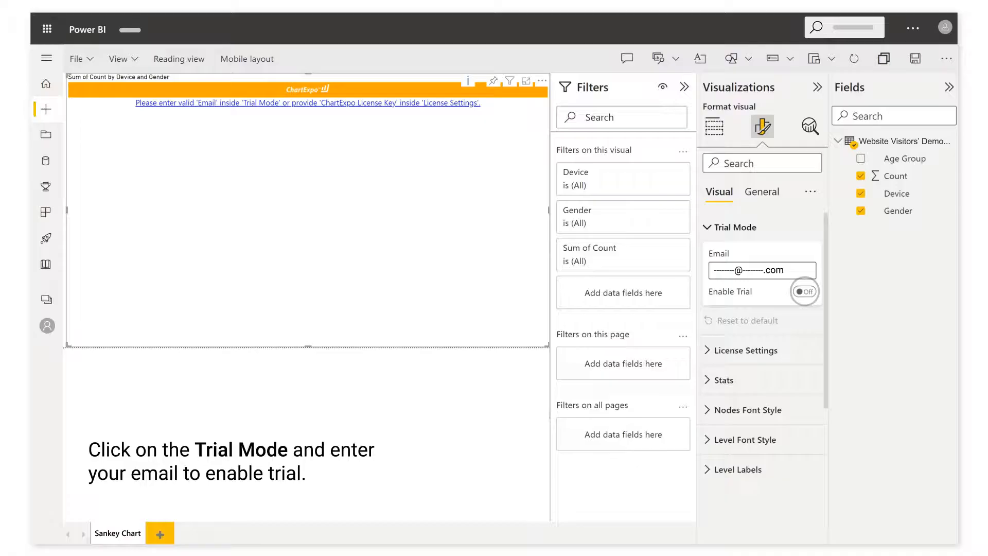
pyautogui.click(803, 291)
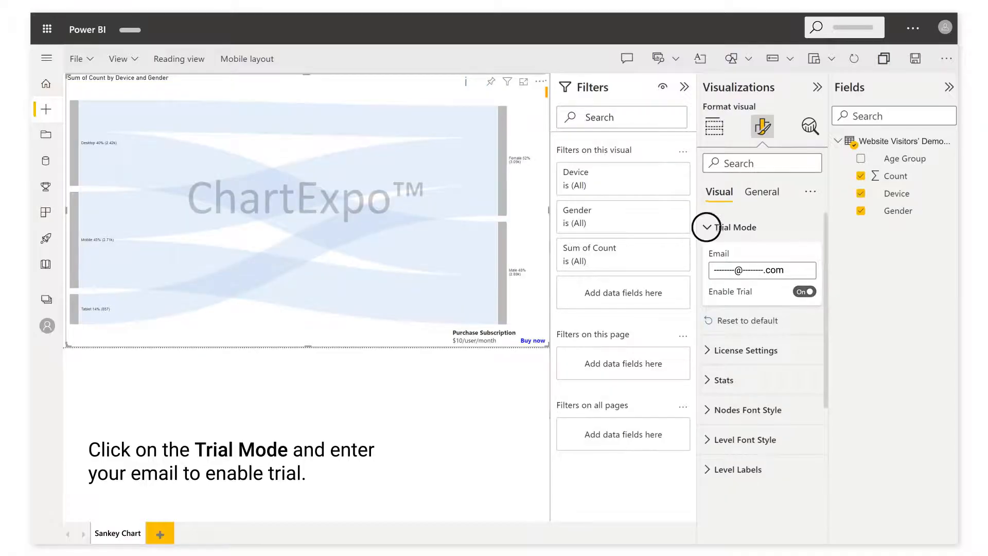
pyautogui.click(731, 226)
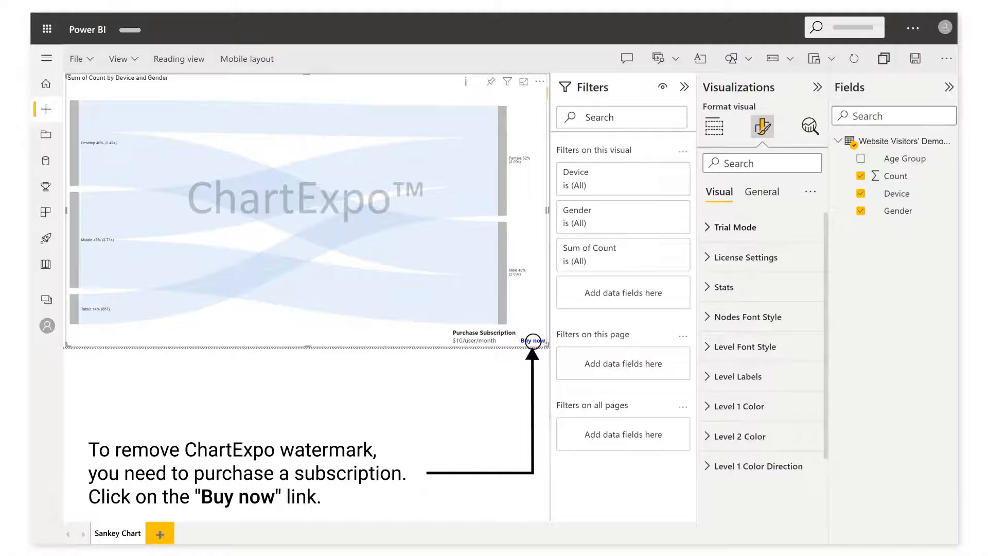
pyautogui.click(532, 341)
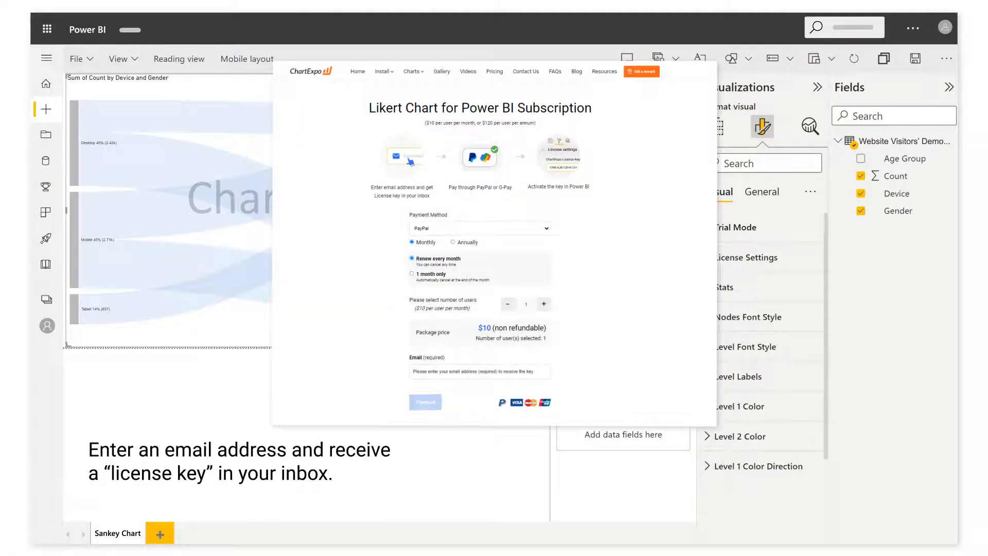
# Subscribe on the ChartExpo page with an email address for a licence key and return to the report
pyautogui.click(478, 372)
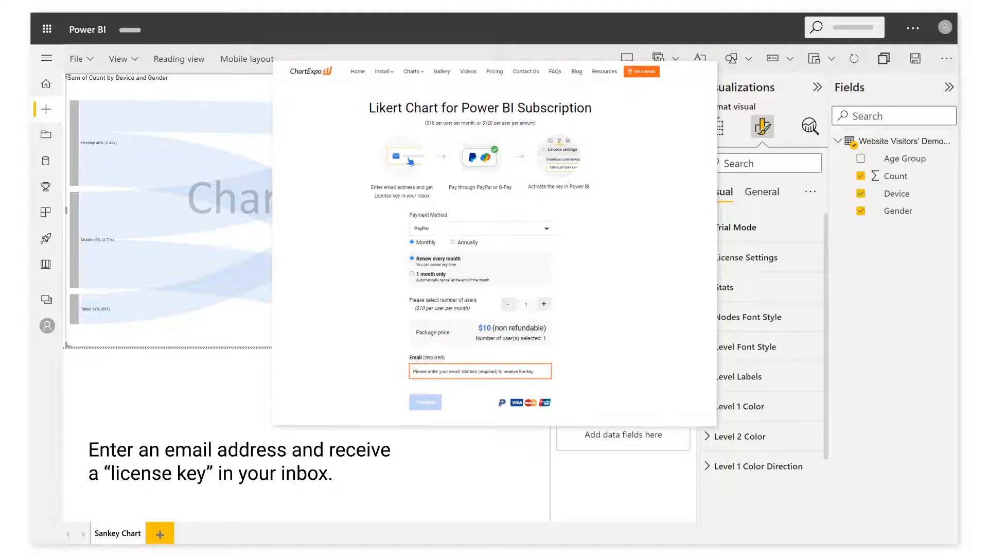
pyautogui.write('-----@-----.com')
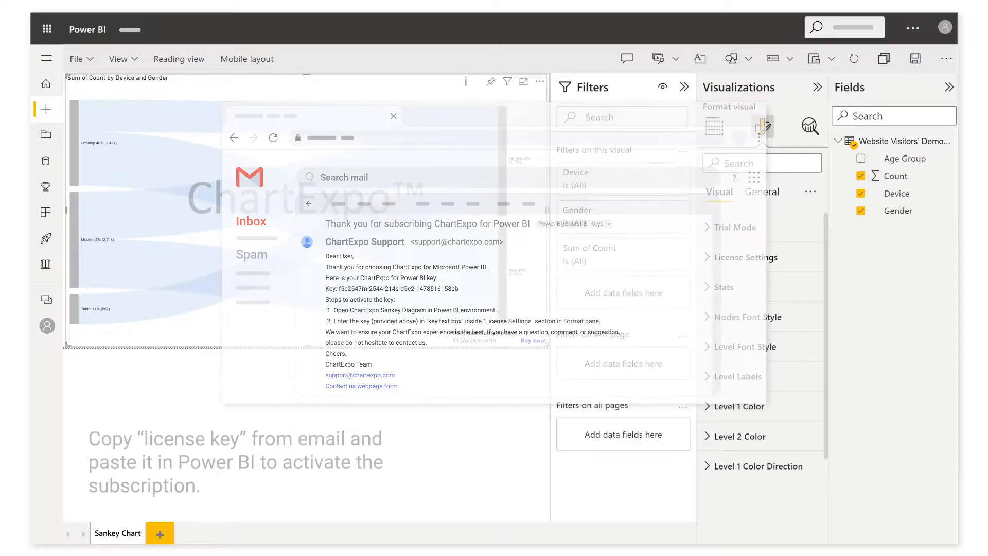
pyautogui.click(393, 116)
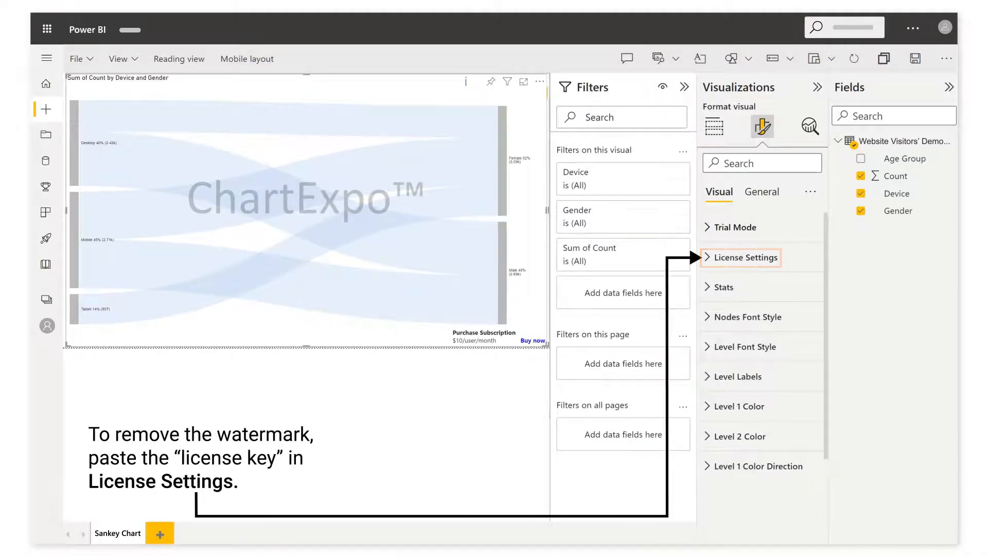
pyautogui.click(747, 257)
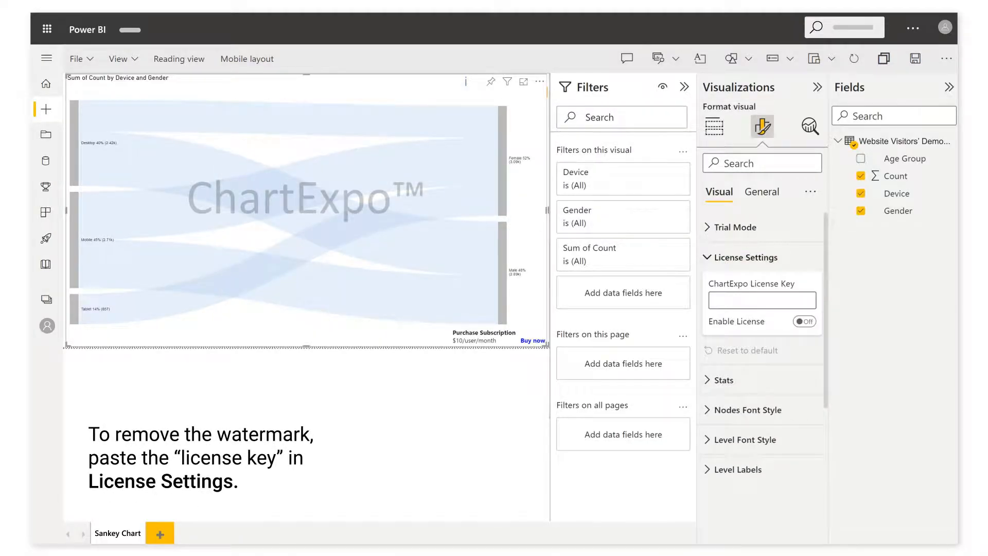
pyautogui.click(761, 299)
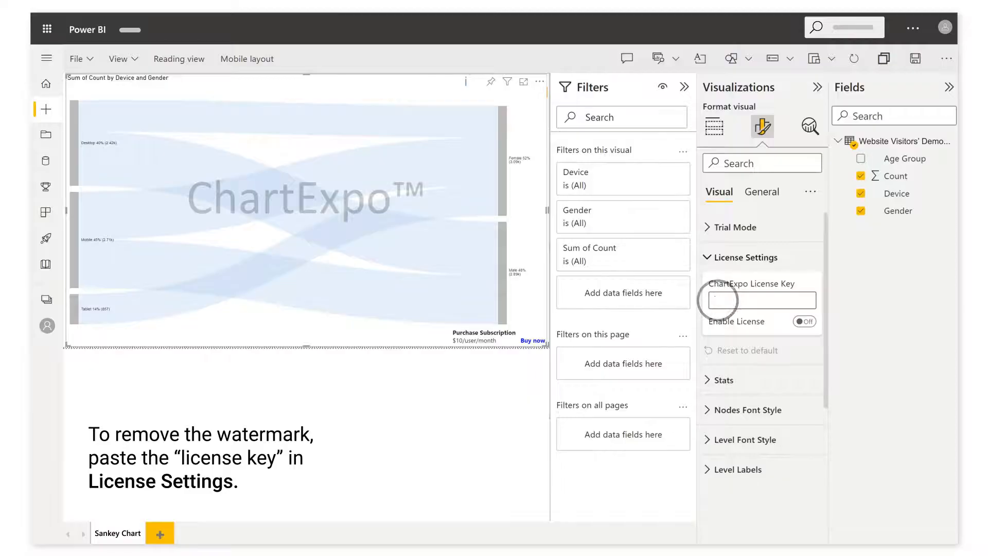
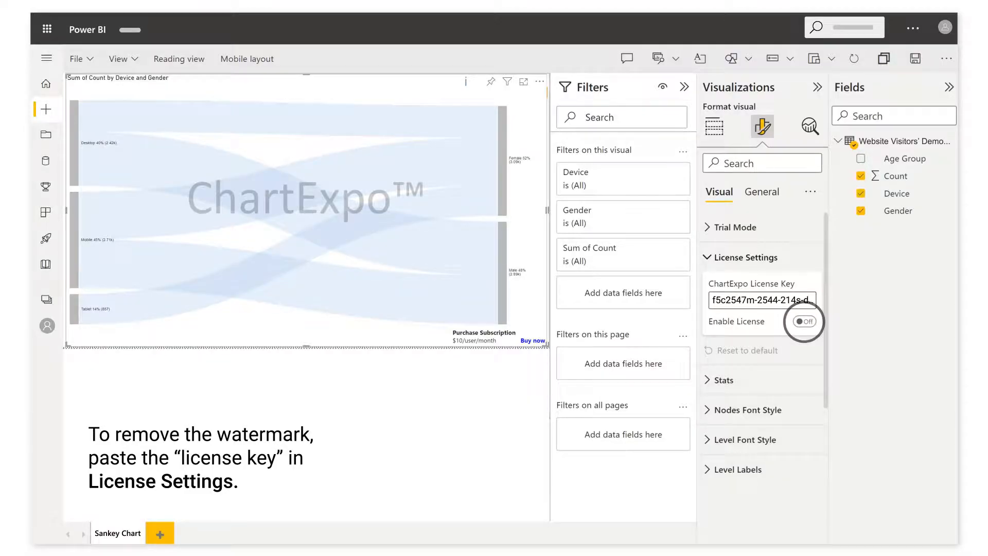
pyautogui.click(803, 321)
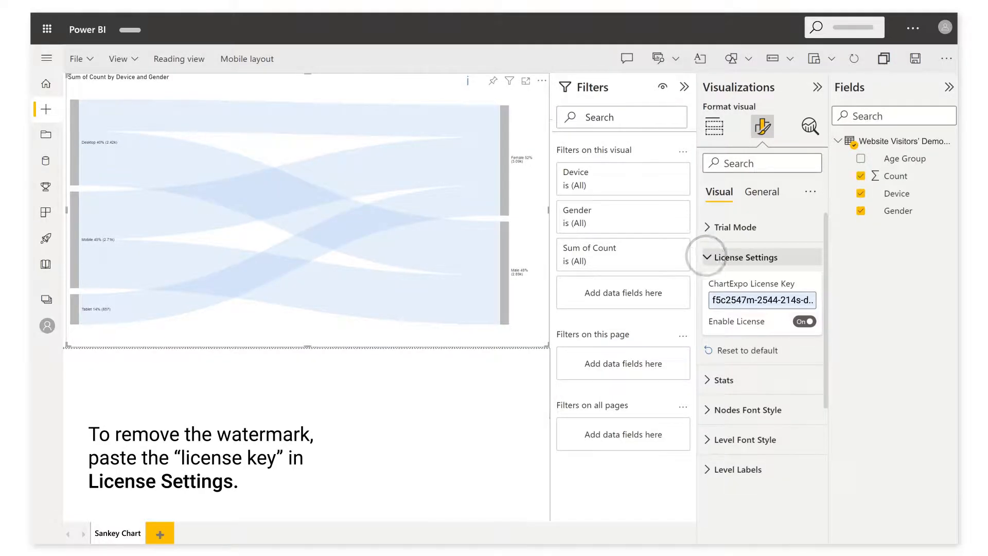
pyautogui.click(745, 257)
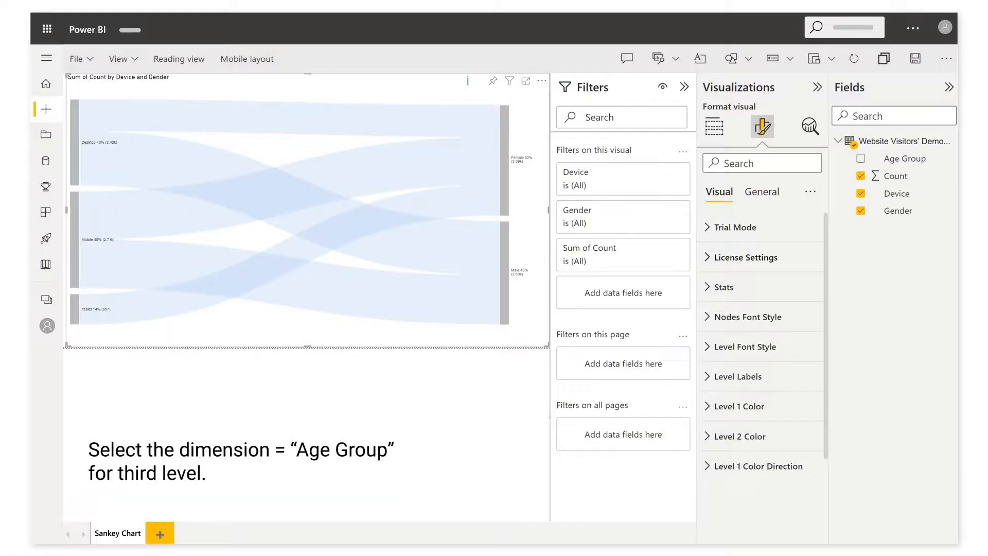
# Add Age Group as the Sankey chart's third level
pyautogui.click(903, 158)
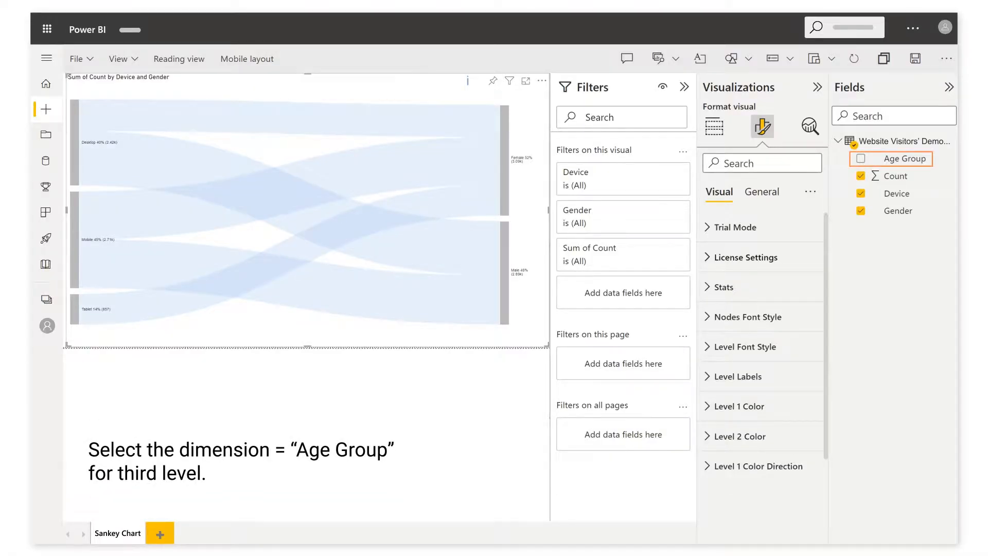
pyautogui.click(860, 159)
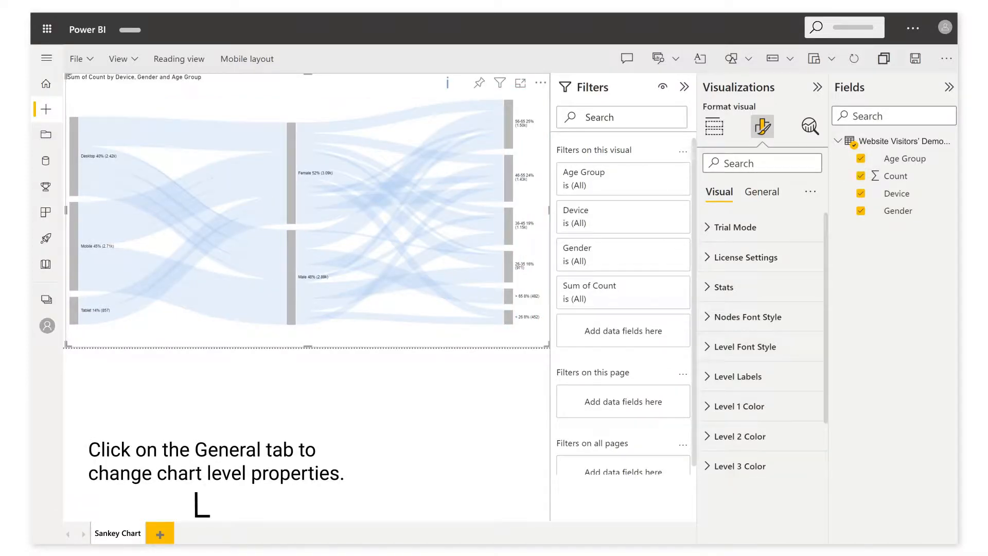
# Turn on the chart title under General and set it to 'Website Visitors' Demographics'
pyautogui.click(762, 192)
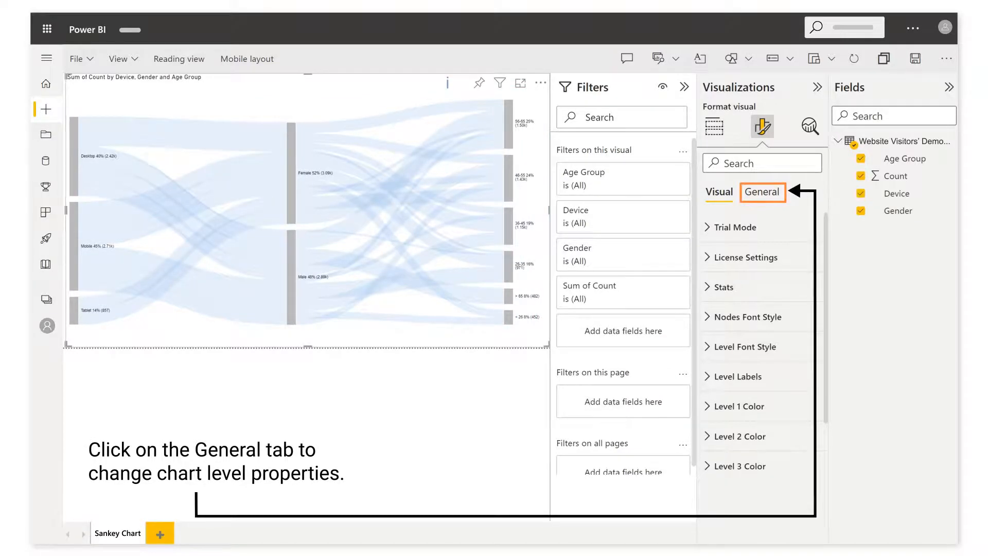
pyautogui.click(761, 192)
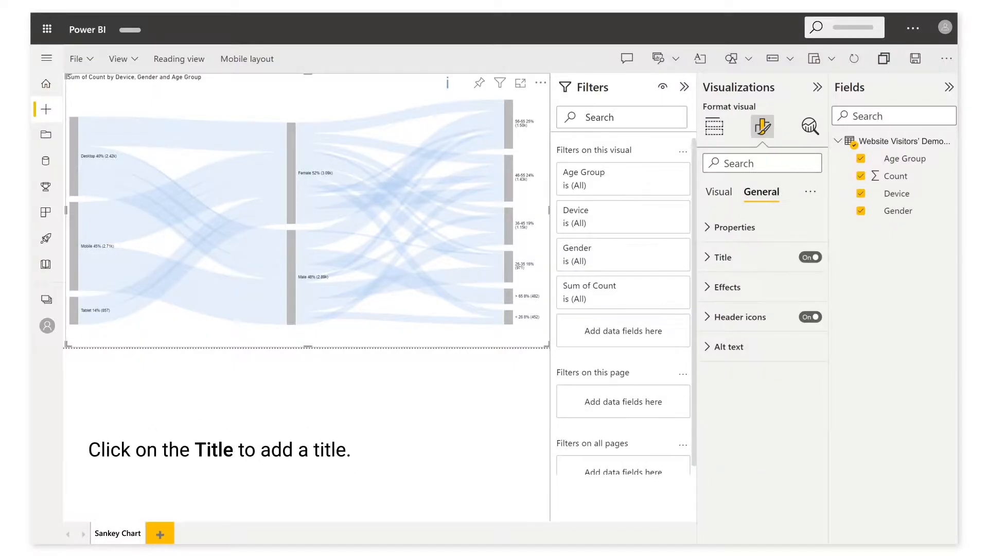
pyautogui.click(722, 257)
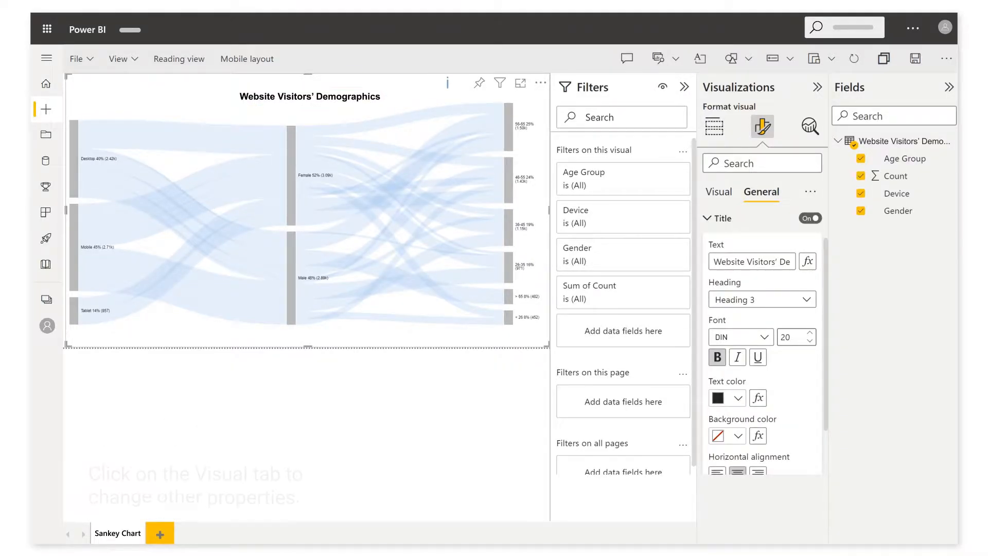
pyautogui.click(719, 192)
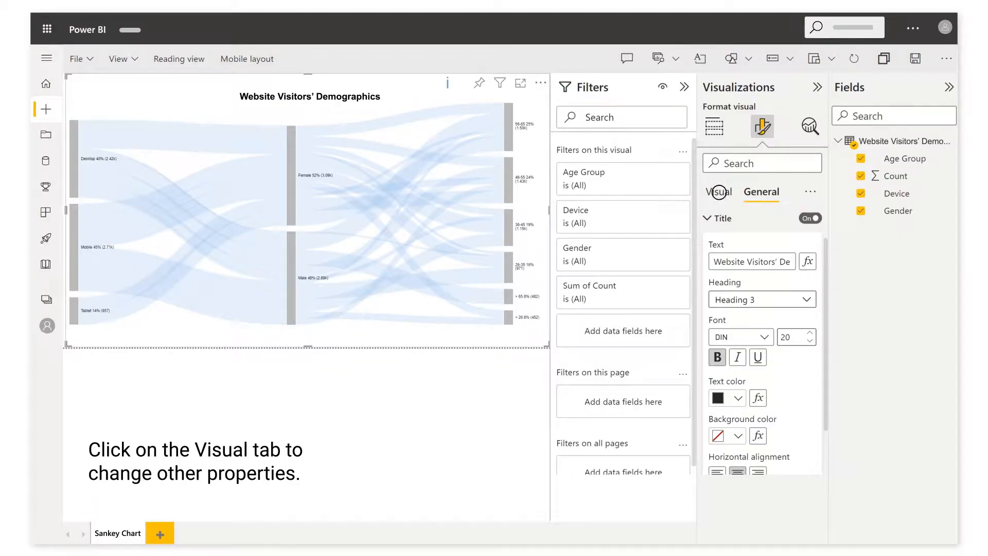
# In Level 1 Color, set Desktop dark blue, Mobile pink and Tablet amber
pyautogui.click(718, 192)
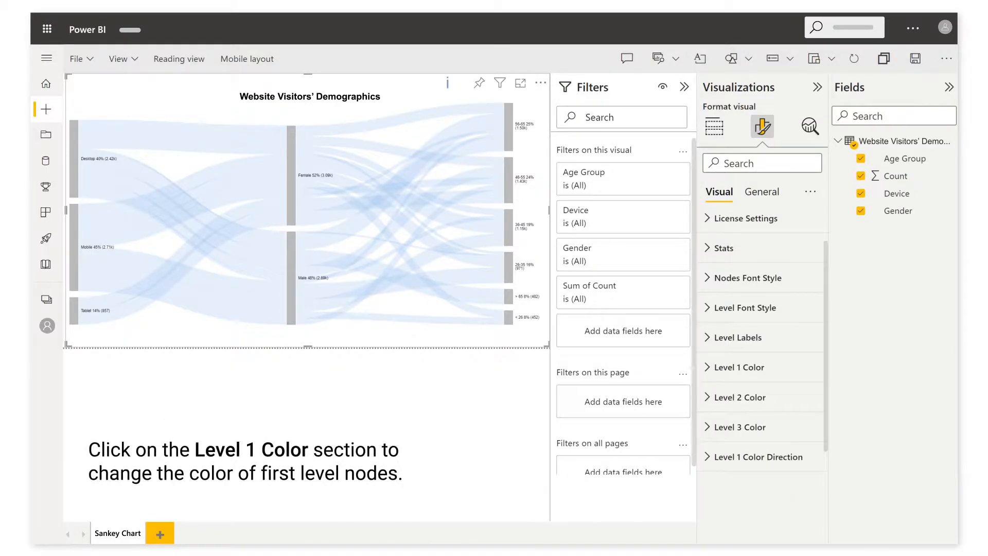
pyautogui.click(739, 366)
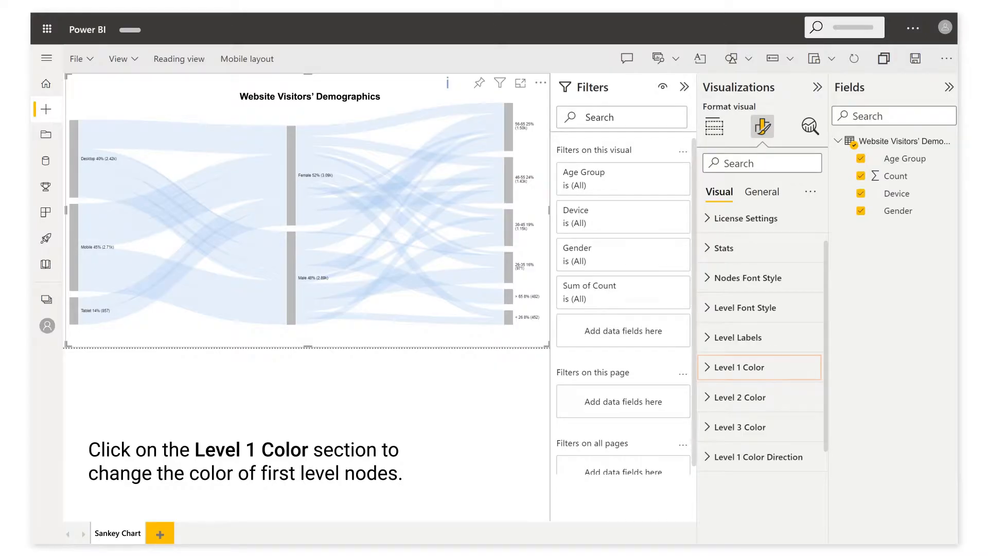
pyautogui.moveTo(735, 367)
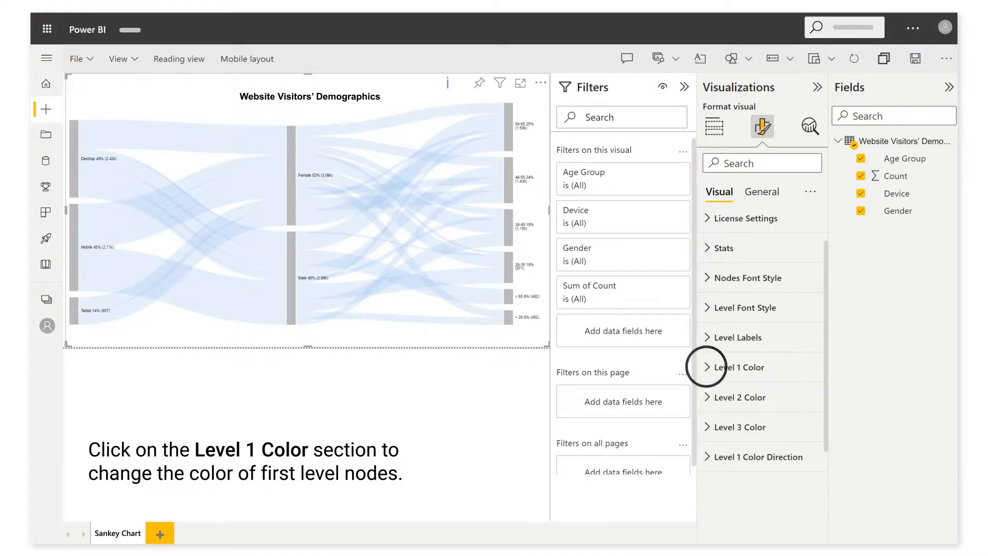
pyautogui.click(735, 367)
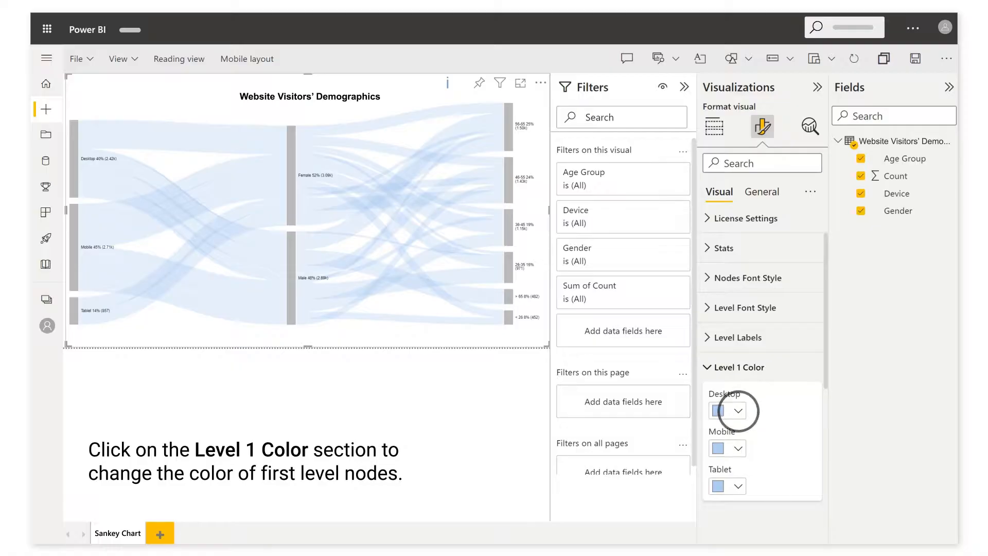
pyautogui.click(718, 411)
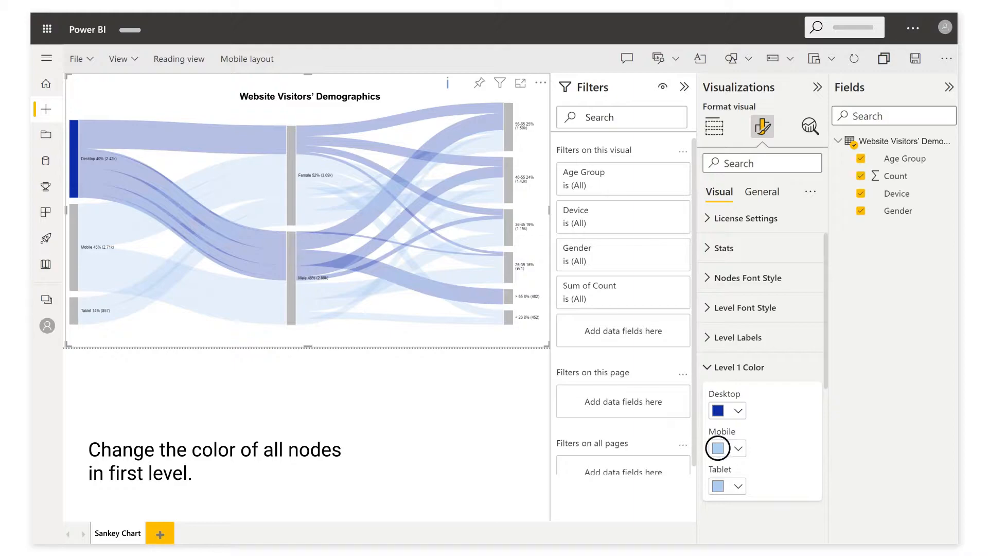
pyautogui.click(721, 447)
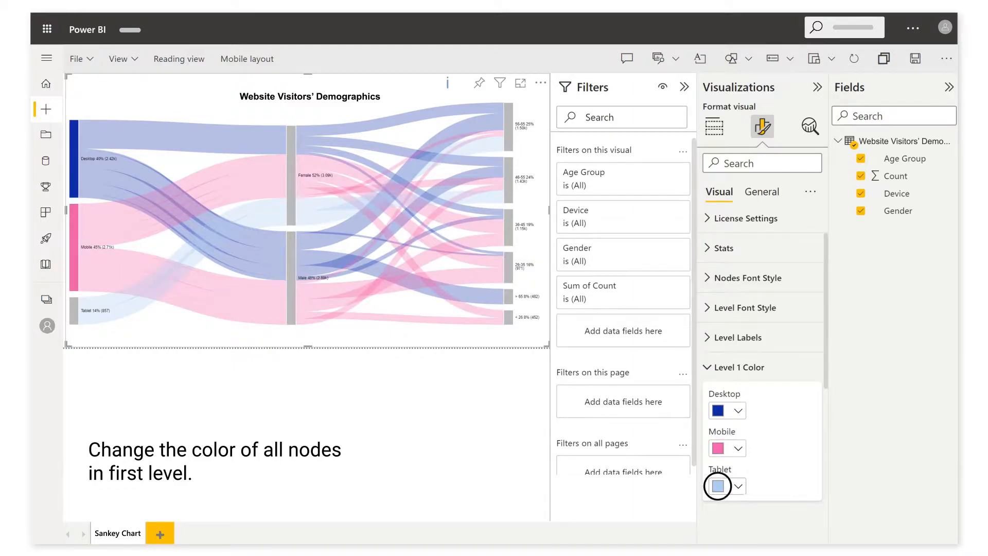
pyautogui.click(722, 486)
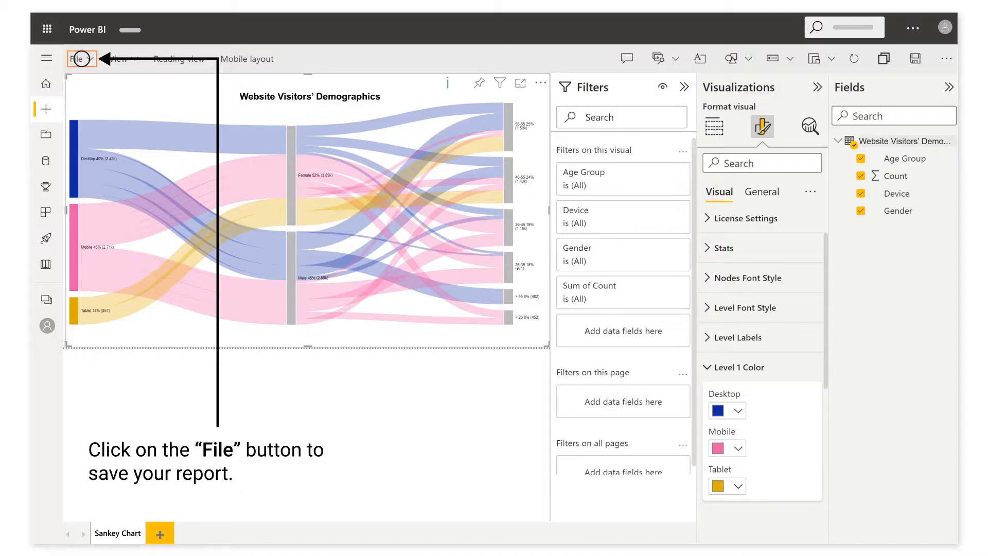
# Save the report as 'Website Visitors' Demographics' and show the Excel, PowerPoint and PDF export options
pyautogui.click(78, 59)
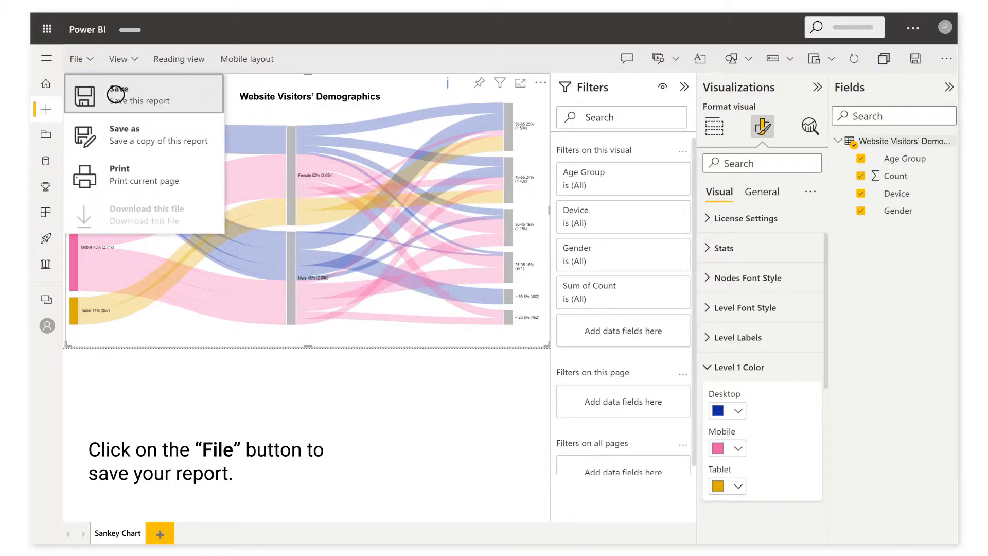
pyautogui.click(129, 101)
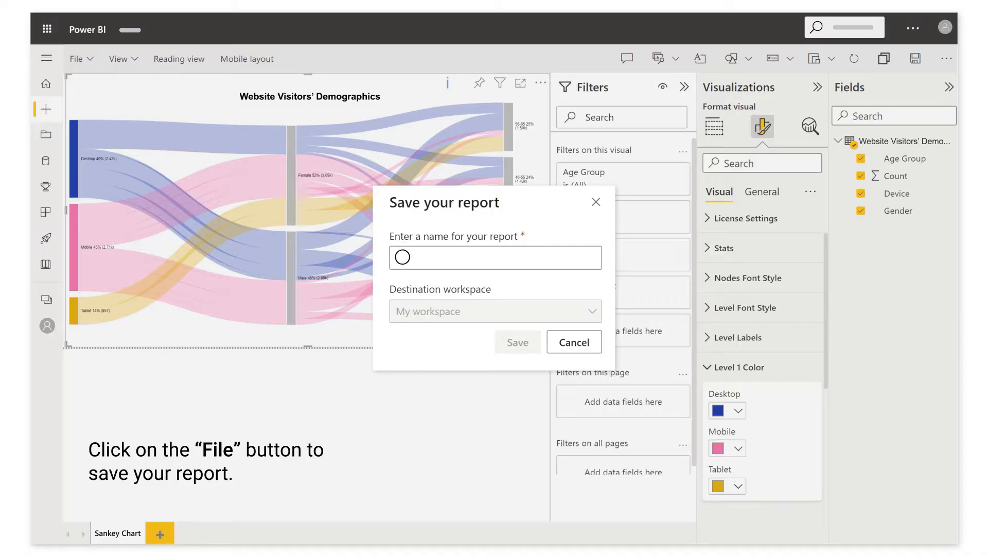
pyautogui.write("Website Visitors' Demographics")
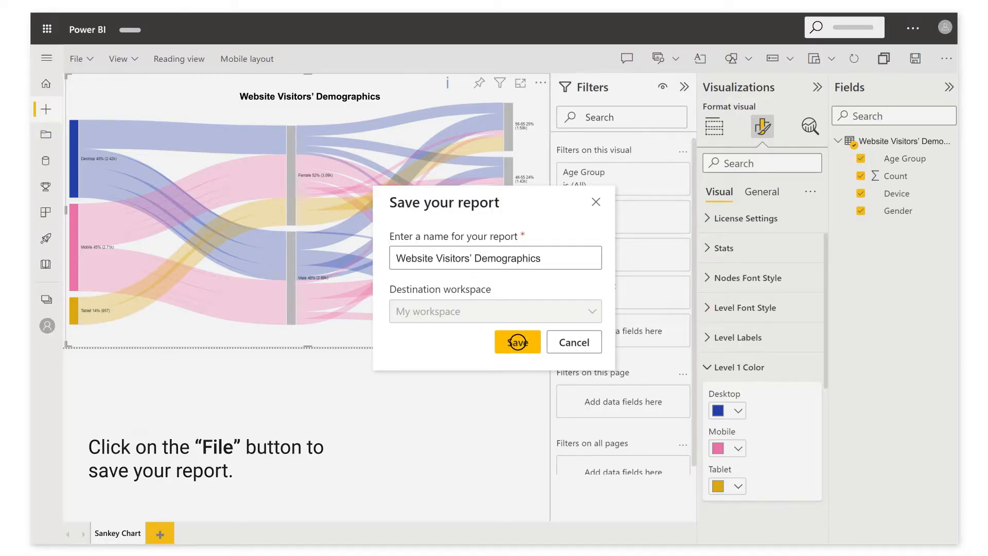
pyautogui.click(515, 341)
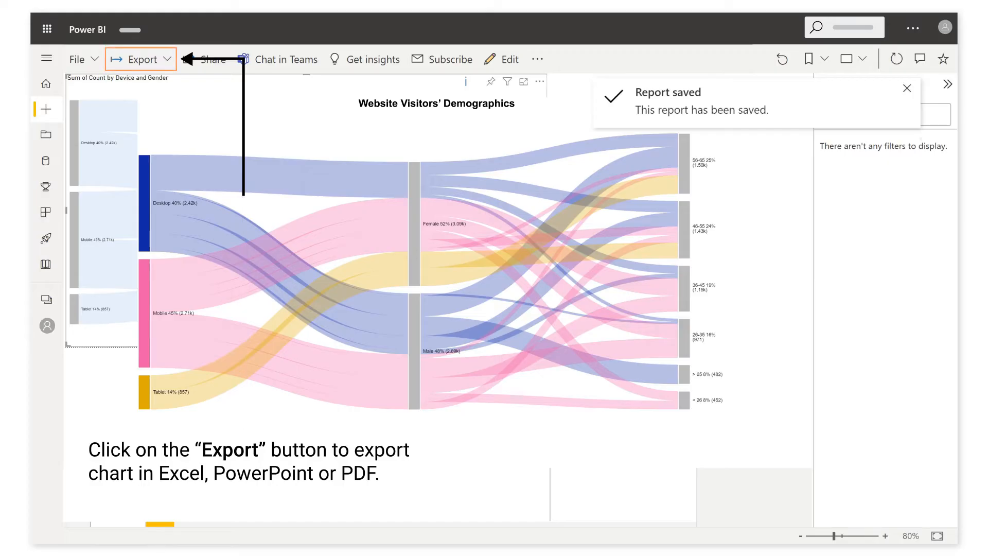
pyautogui.click(140, 59)
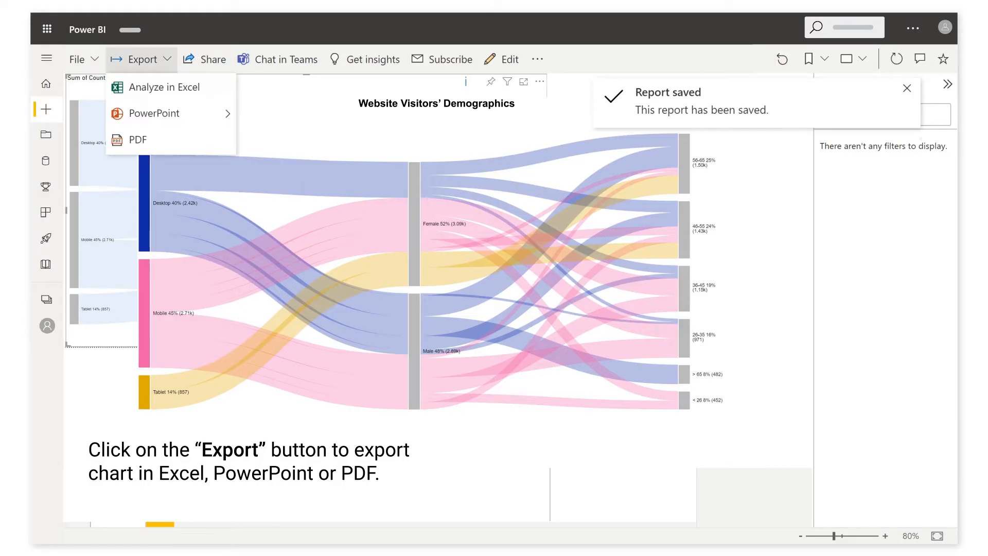